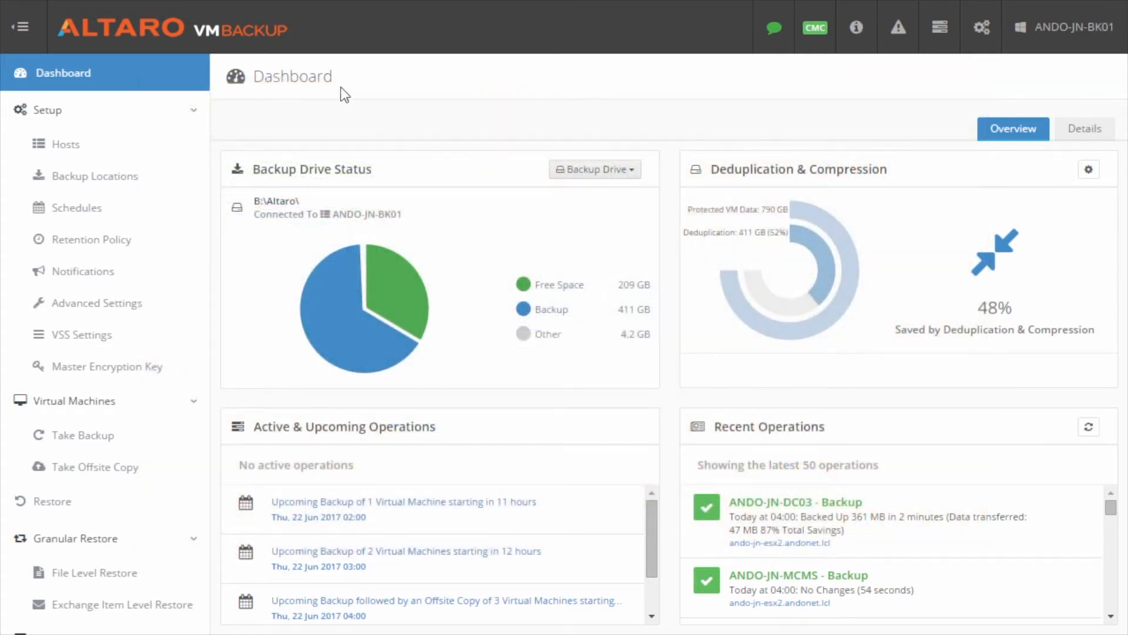
# From Backup Locations, start adding an offsite location to list the location types.
pyautogui.click(94, 175)
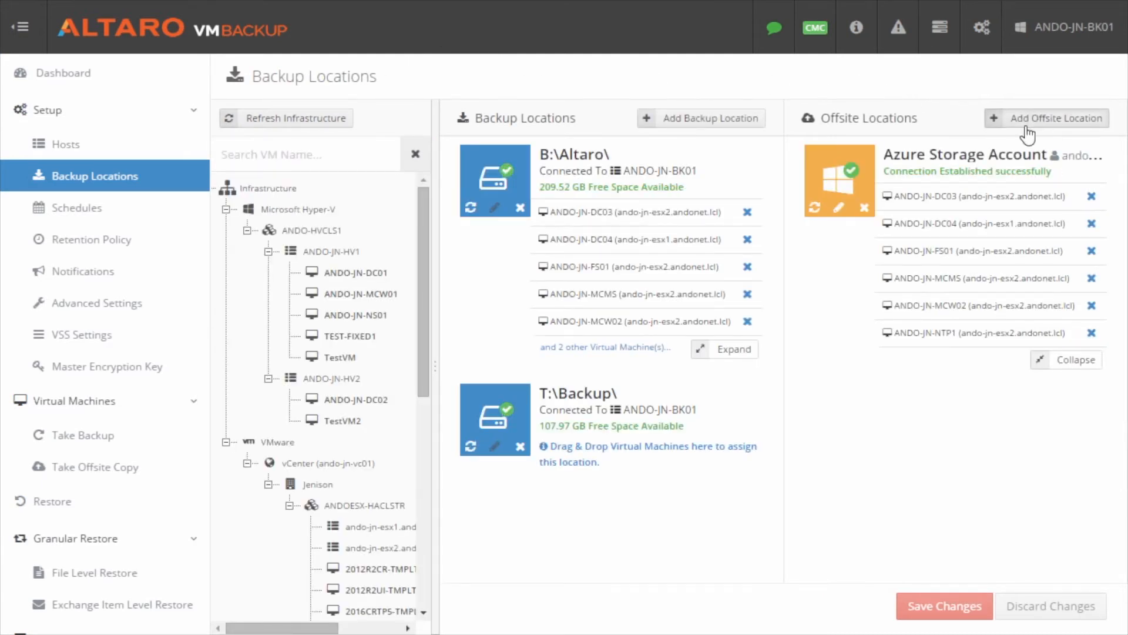
pyautogui.click(699, 118)
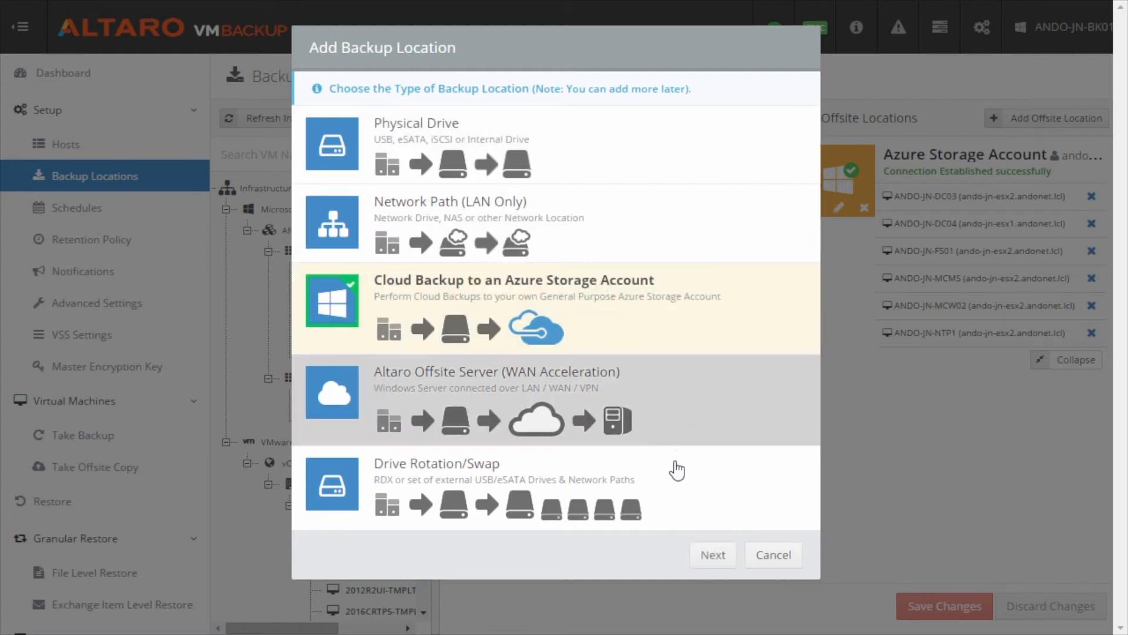
# Choose 'Cloud Backup to an Azure Storage Account' and advance to its connection-string form.
pyautogui.click(712, 554)
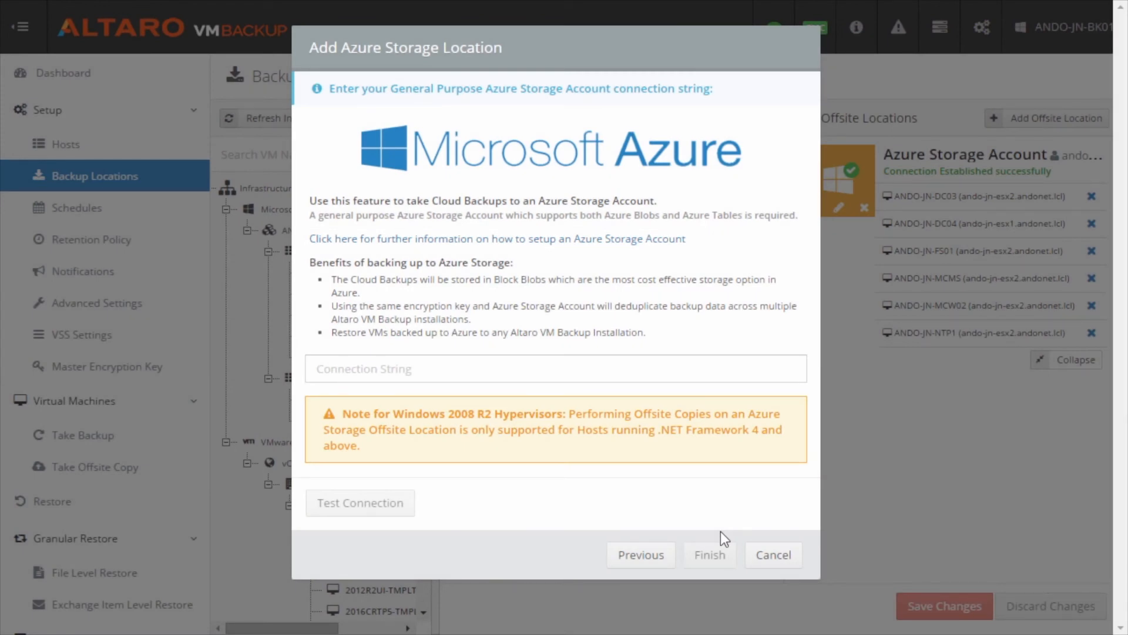
pyautogui.click(555, 369)
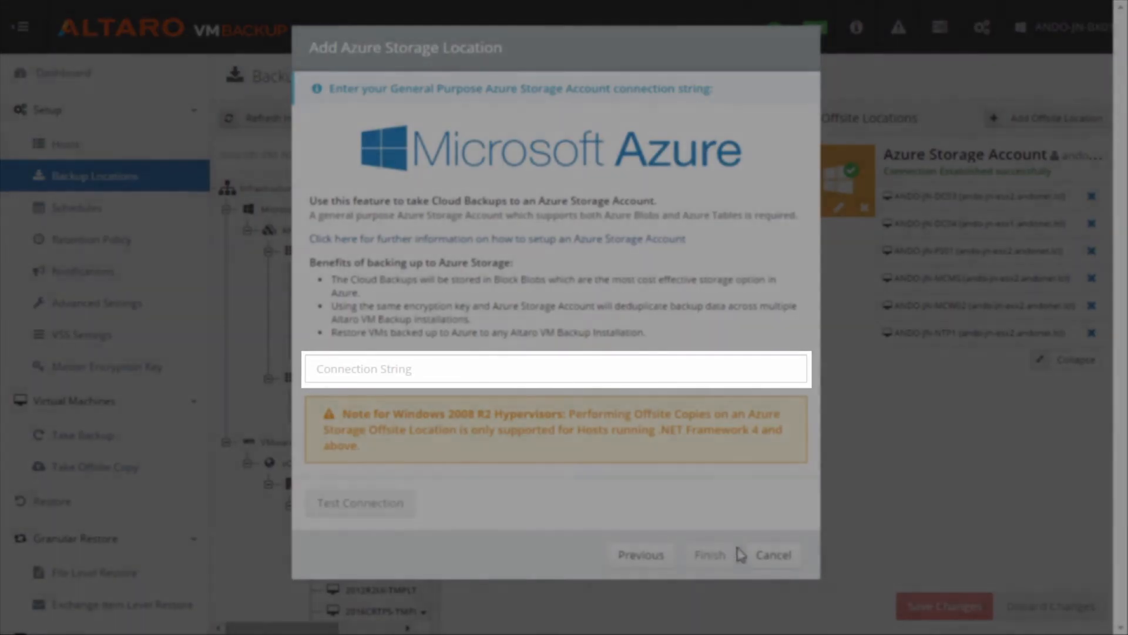
# Dismiss the Azure dialog and drag VM ANDO-JN-DC01 onto the B:\Altaro location.
pyautogui.click(773, 555)
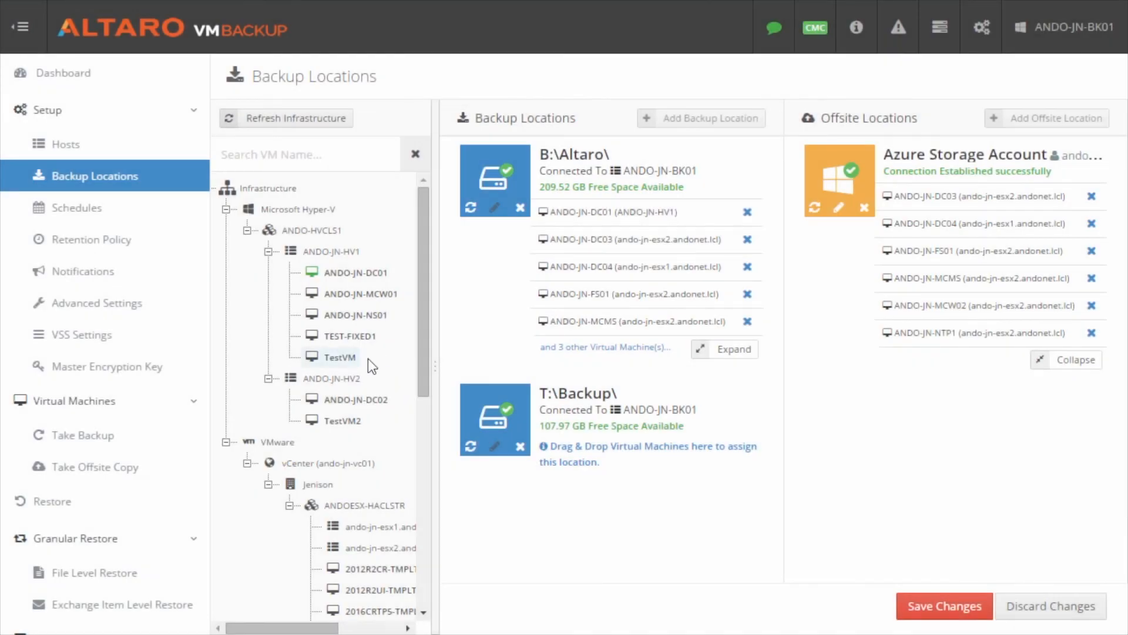
pyautogui.click(352, 272)
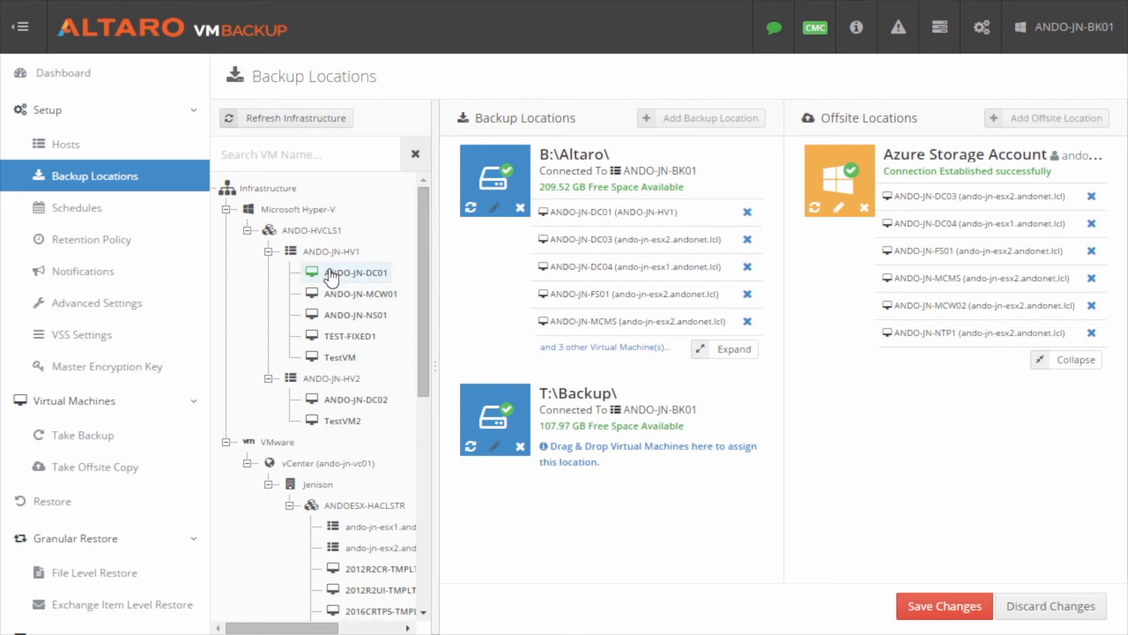
pyautogui.moveTo(356, 272); pyautogui.dragTo(555, 276)
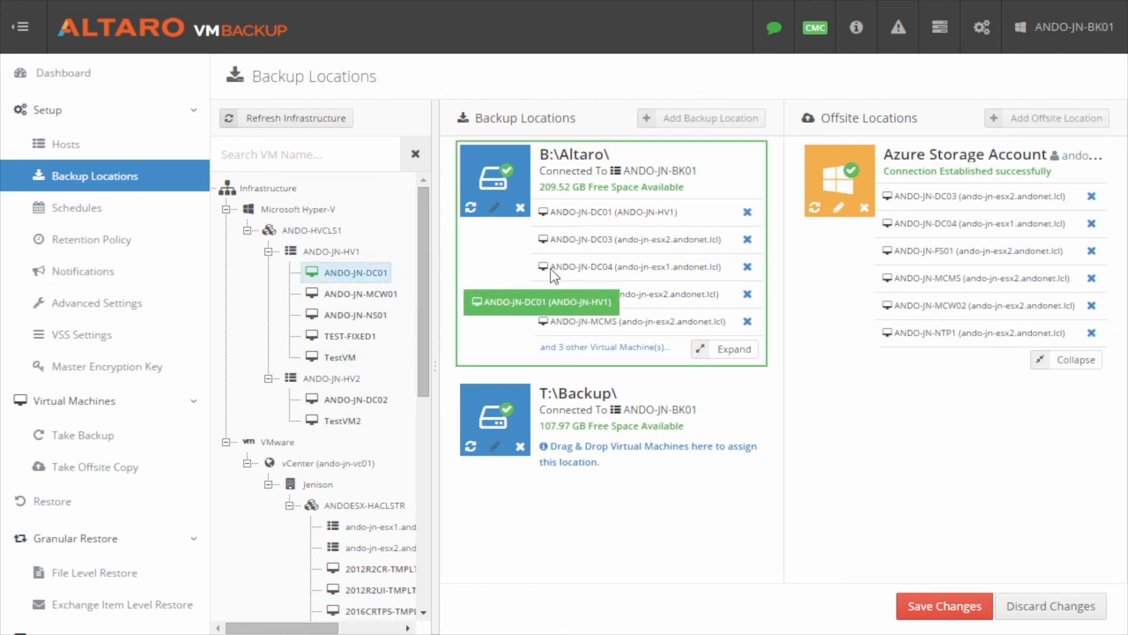